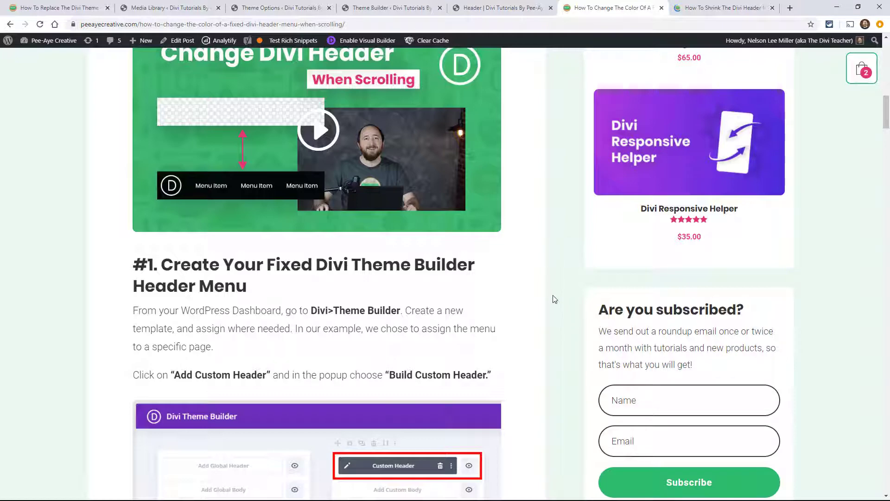
{"action": "mouse_move", "coordinate": [548, 320]}
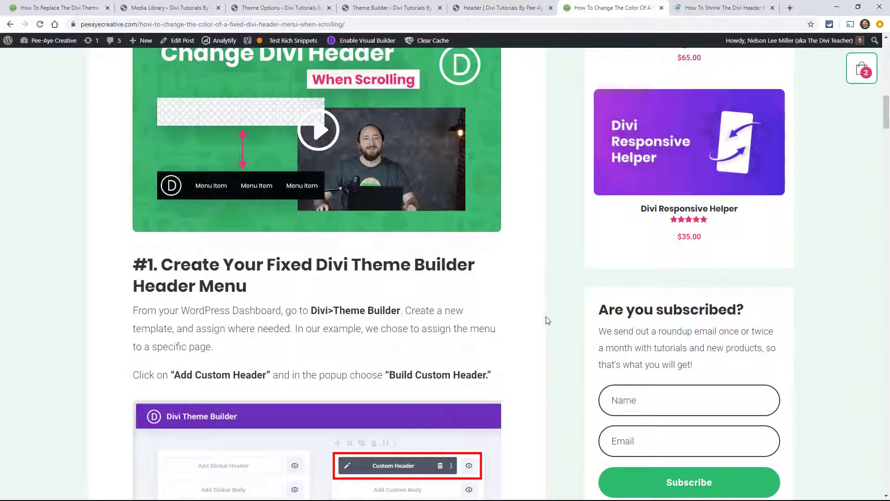
Read through the shrinking-header and colour-change tutorial pages to find the header steps
{"action": "scroll", "scroll_direction": "down", "scroll_amount": 3}
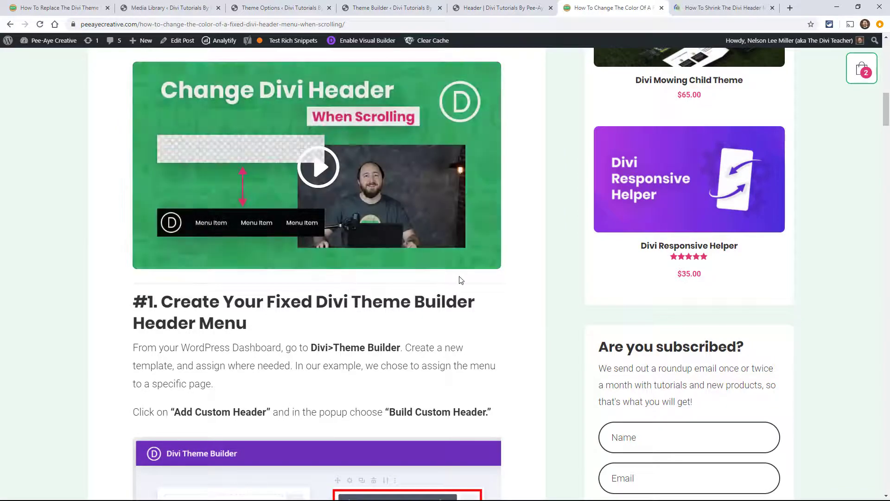
{"action": "scroll", "scroll_direction": "down", "scroll_amount": 3}
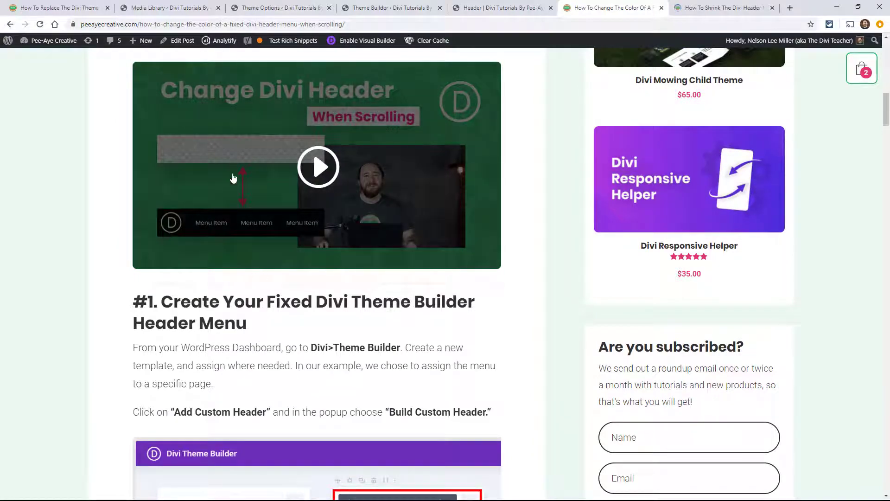
{"action": "scroll", "scroll_direction": "down", "scroll_amount": 3}
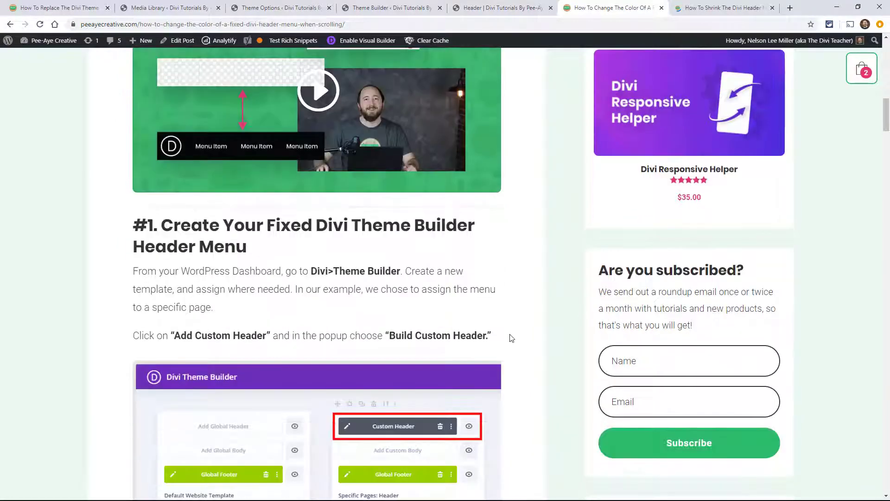
{"action": "scroll", "scroll_direction": "down", "scroll_amount": 3}
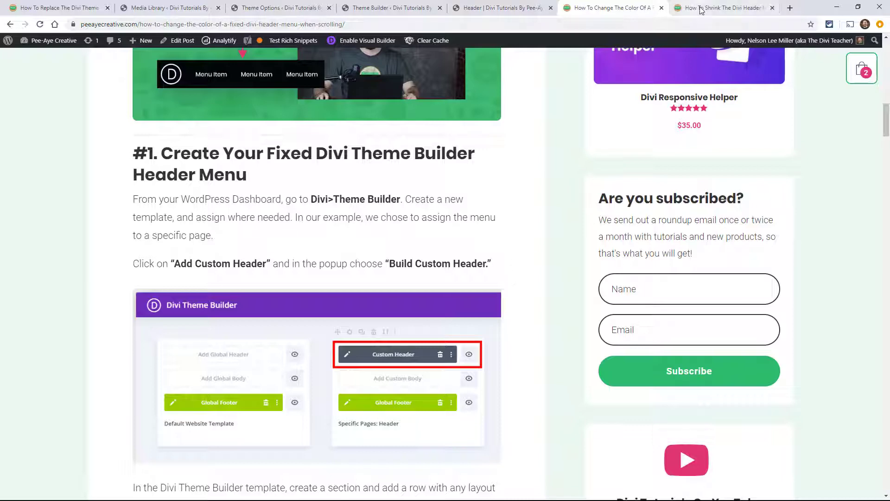
{"action": "left_click", "coordinate": [721, 7]}
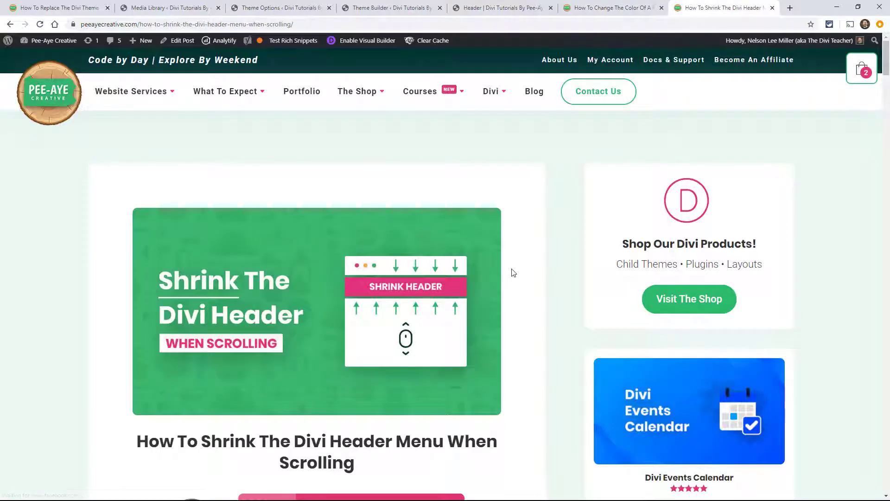
{"action": "scroll", "scroll_direction": "down", "scroll_amount": 3}
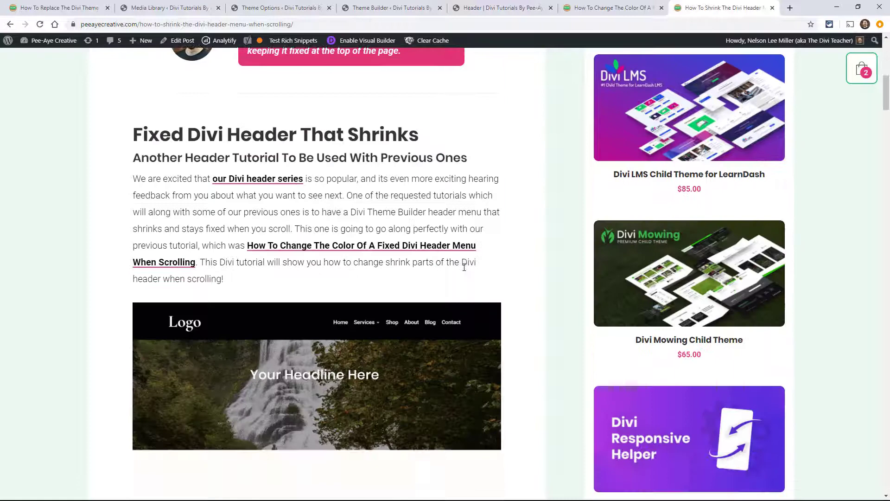
{"action": "scroll", "scroll_direction": "down", "scroll_amount": 3}
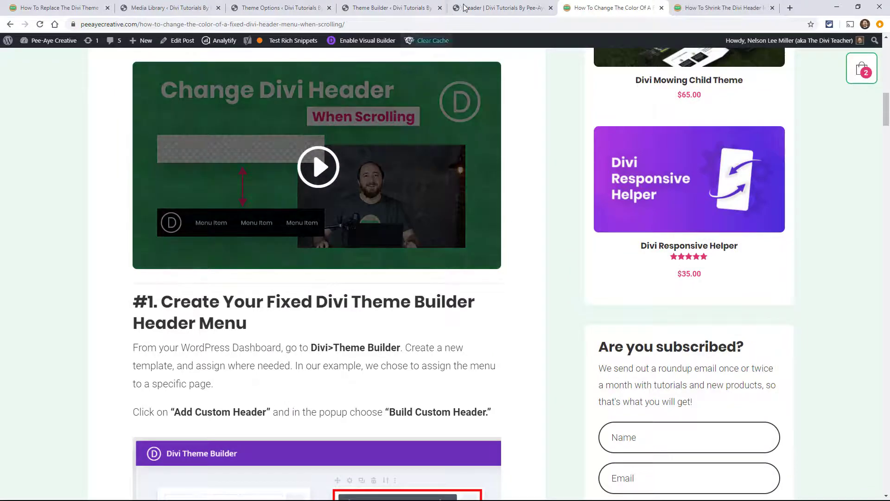
Edit the Custom Header template in Theme Builder, then locate the tutorial's pa-header class step
{"action": "left_click", "coordinate": [502, 7]}
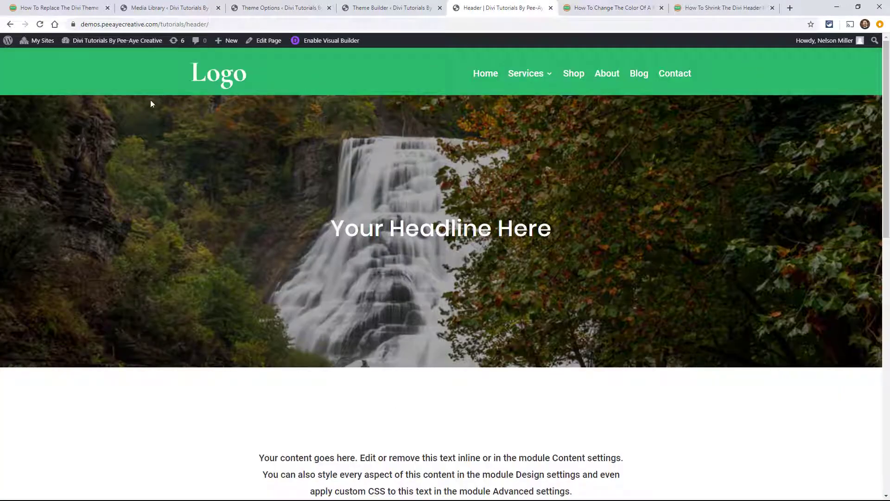
{"action": "mouse_move", "coordinate": [263, 178]}
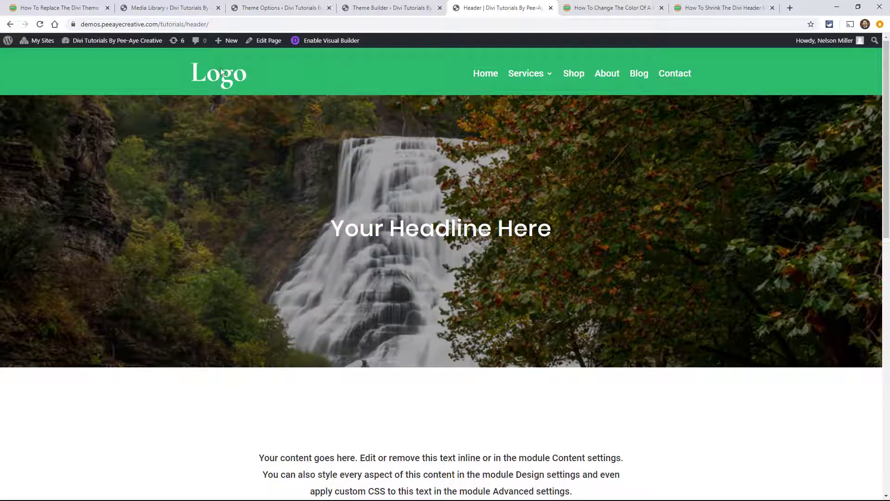
{"action": "left_click", "coordinate": [389, 8]}
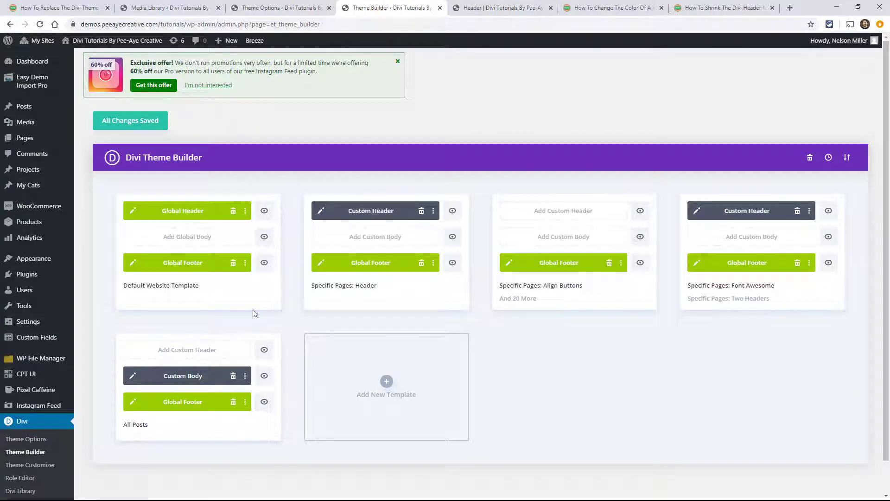
{"action": "mouse_move", "coordinate": [26, 439]}
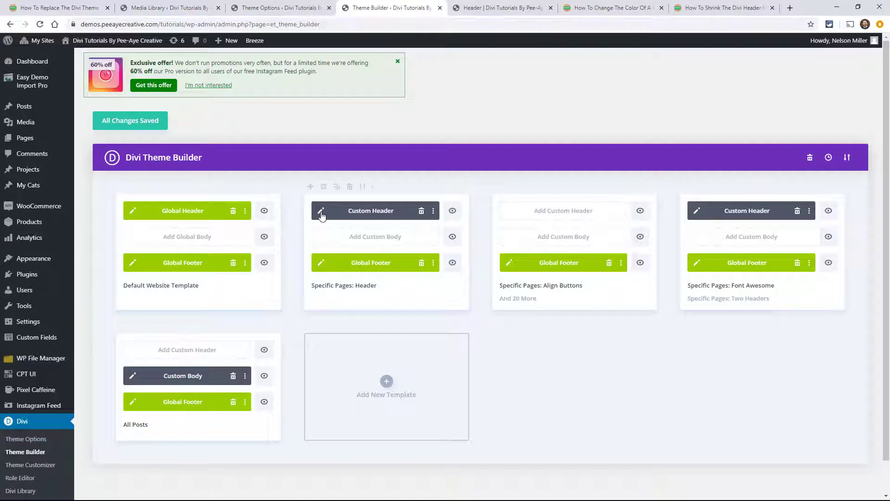
{"action": "left_click", "coordinate": [321, 210]}
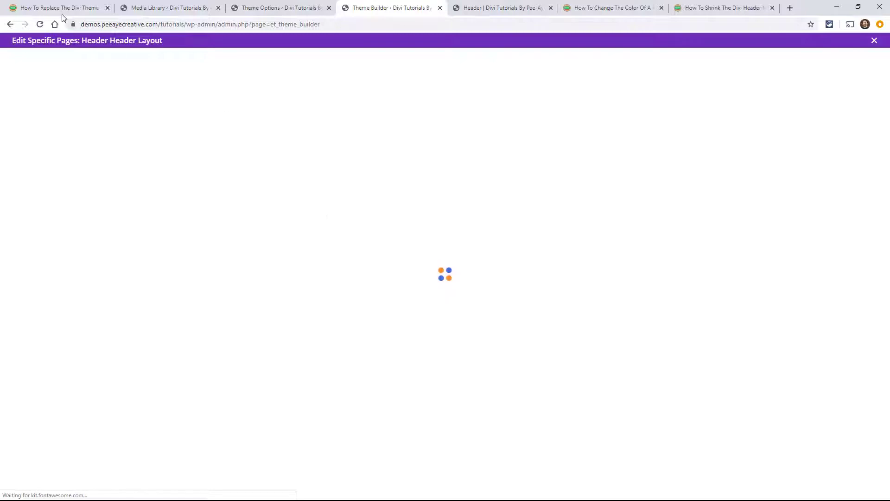
{"action": "left_click", "coordinate": [56, 7]}
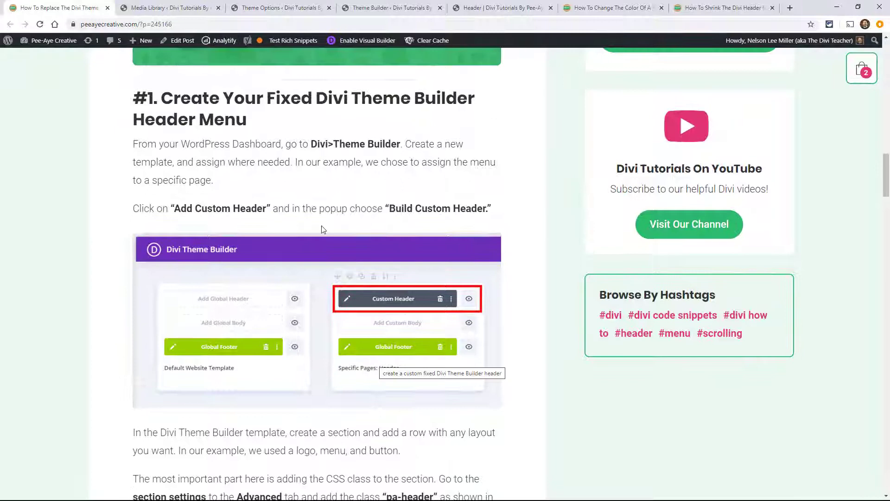
{"action": "scroll", "scroll_direction": "down", "scroll_amount": 3}
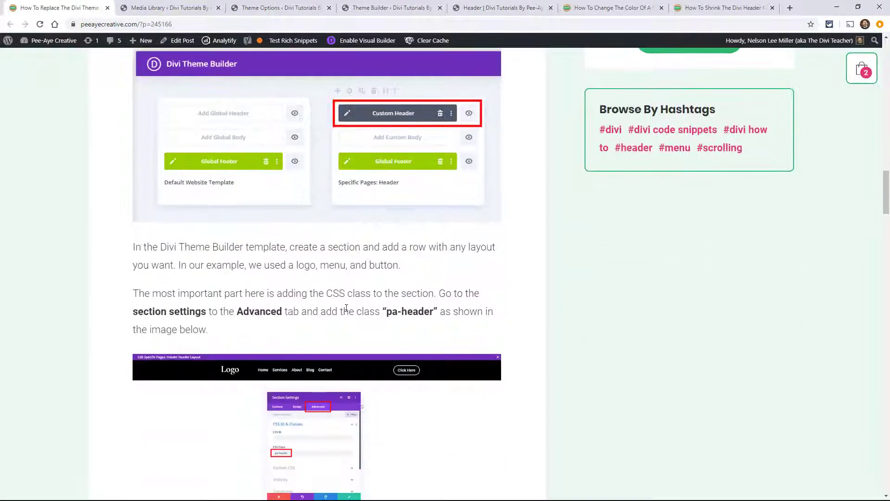
{"action": "scroll", "scroll_direction": "down", "scroll_amount": 3}
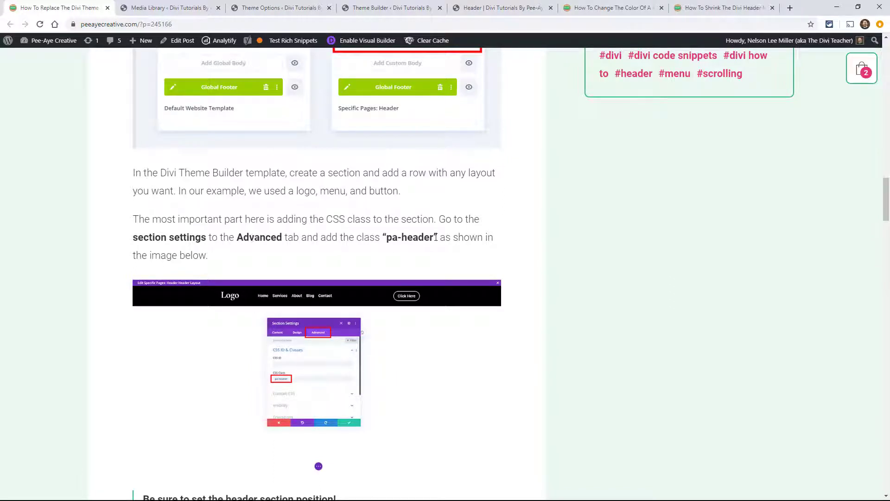
Give the header section the CSS class pa-header under Advanced > CSS ID & Classes
{"action": "left_click", "coordinate": [390, 7]}
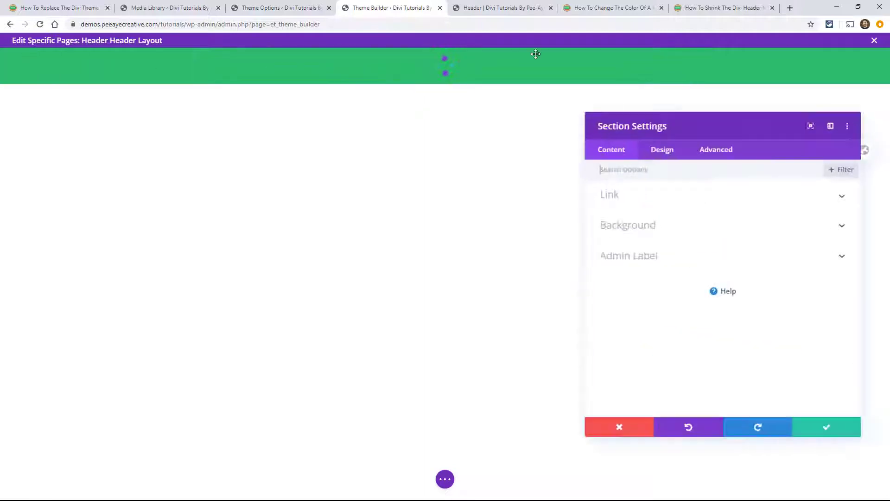
{"action": "left_click", "coordinate": [716, 149]}
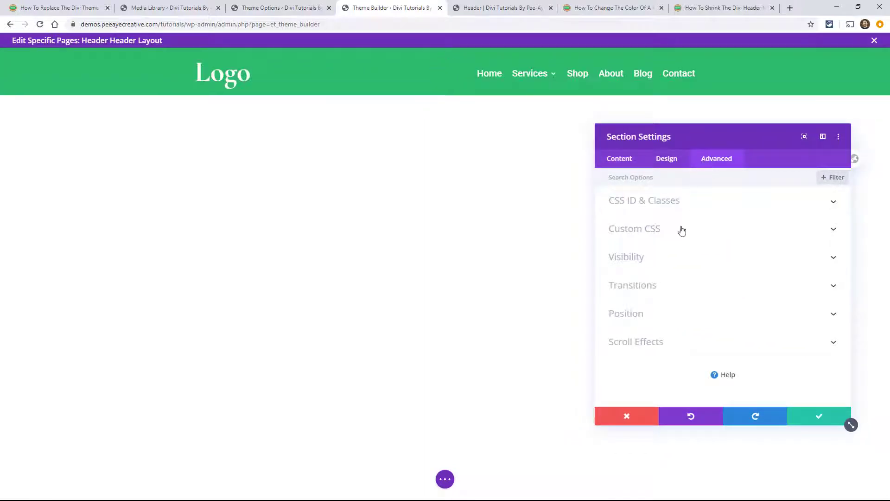
{"action": "left_click", "coordinate": [644, 201]}
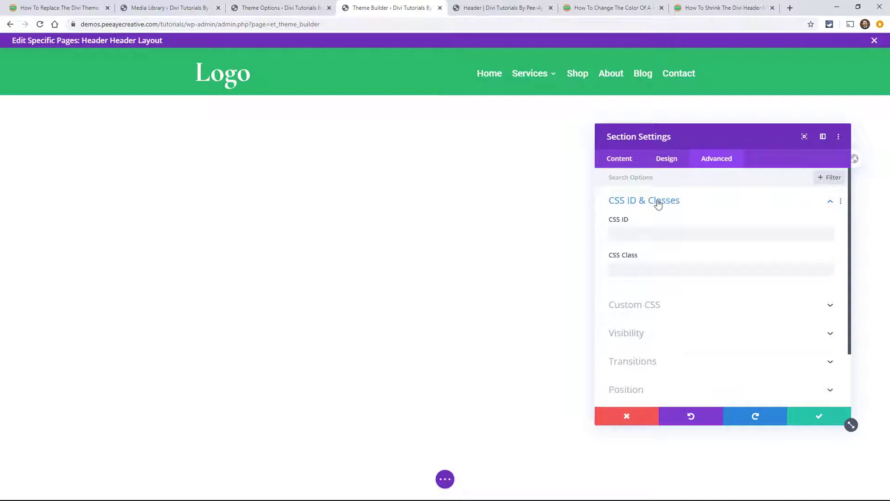
{"action": "type", "text": "pa-header"}
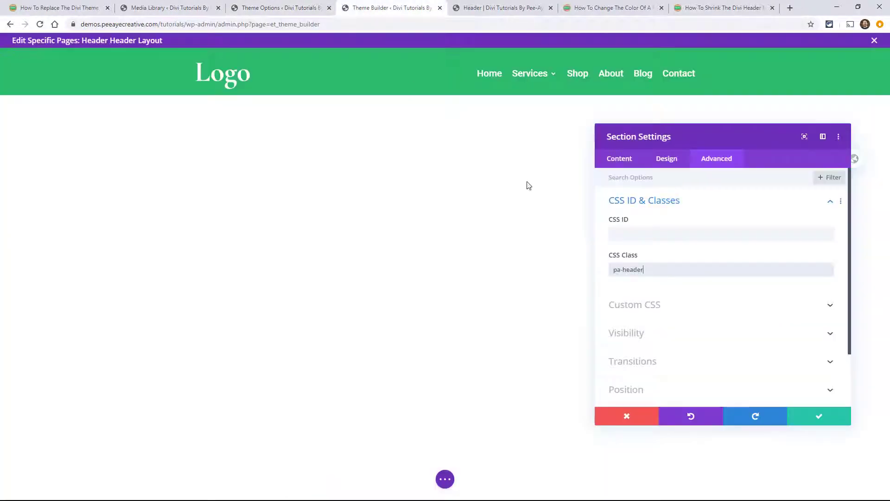
Clear the section's background colour and show its Position type list under Advanced
{"action": "left_click", "coordinate": [619, 159]}
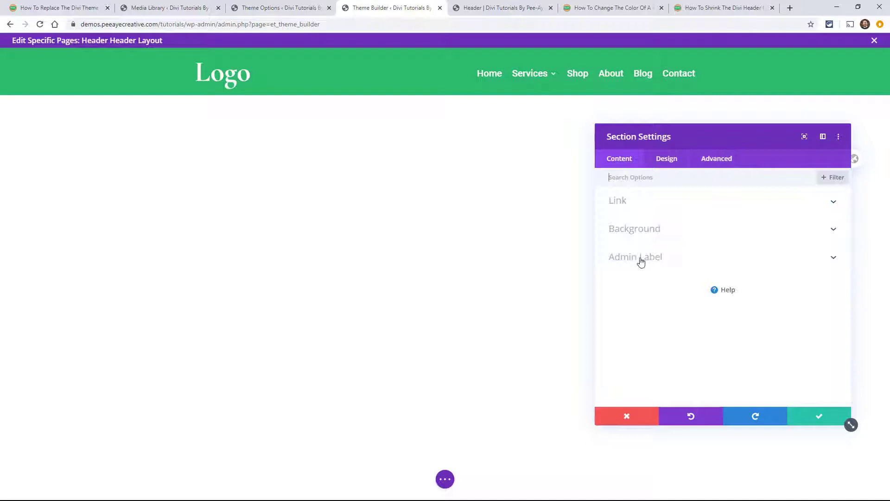
{"action": "left_click", "coordinate": [634, 228]}
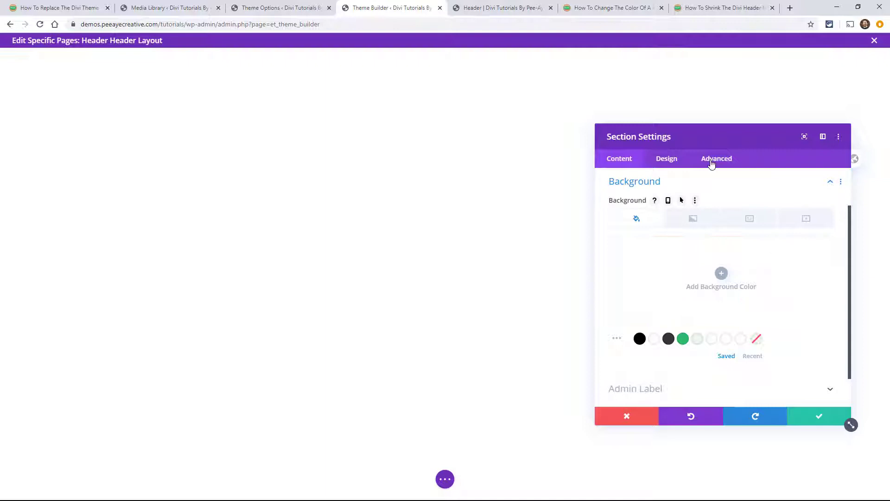
{"action": "left_click", "coordinate": [717, 159]}
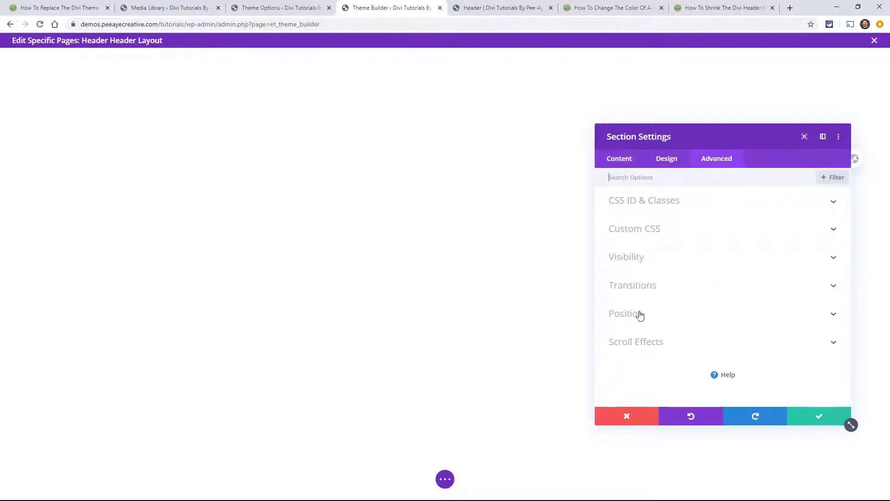
{"action": "left_click", "coordinate": [626, 313]}
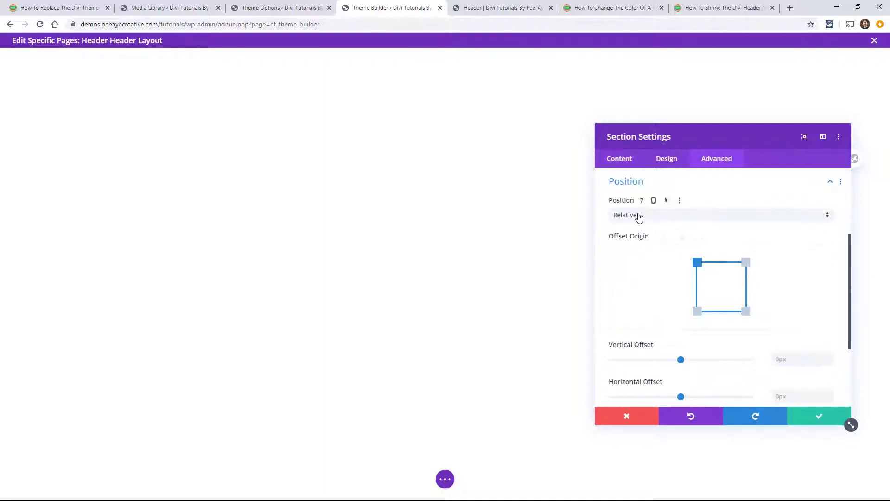
{"action": "left_click", "coordinate": [718, 214]}
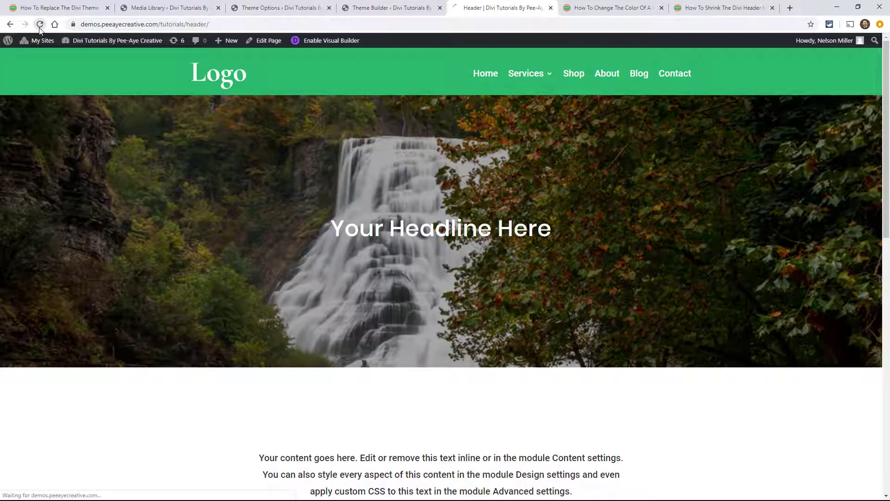
Reload the demo page showing the transparent header, then select the tutorial's jQuery snippet
{"action": "left_click", "coordinate": [39, 24]}
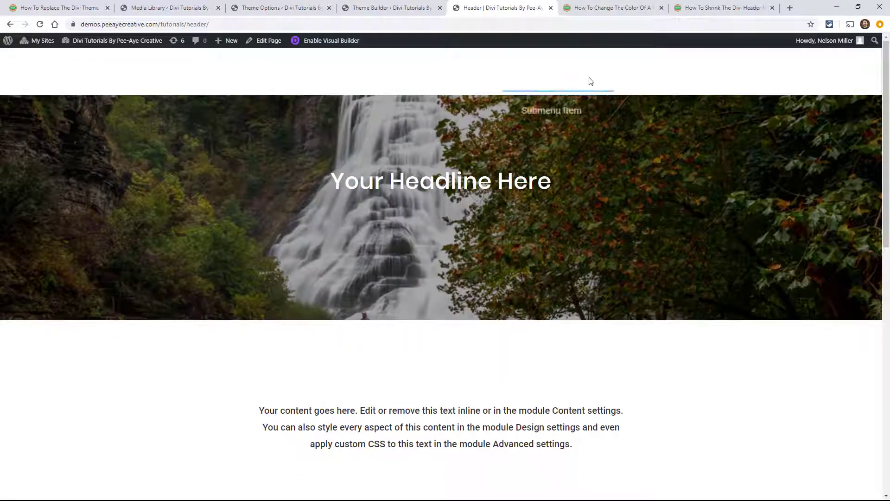
{"action": "scroll", "scroll_direction": "down", "scroll_amount": 3}
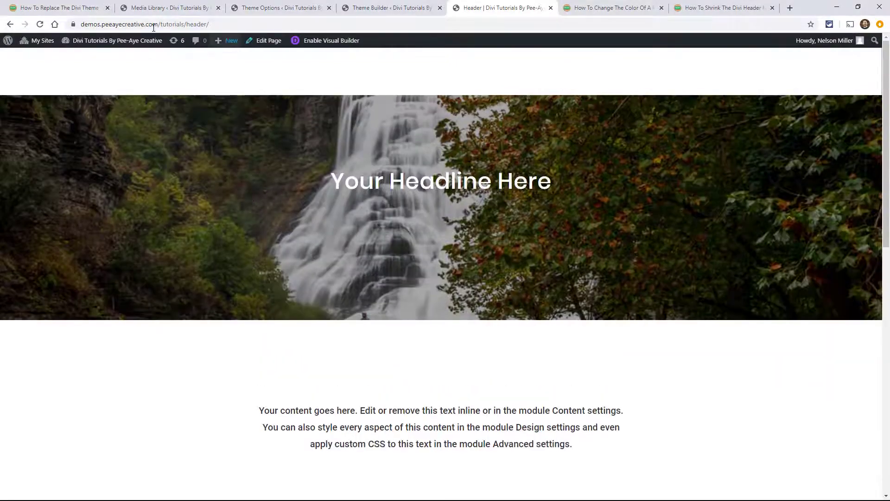
{"action": "left_click", "coordinate": [54, 7]}
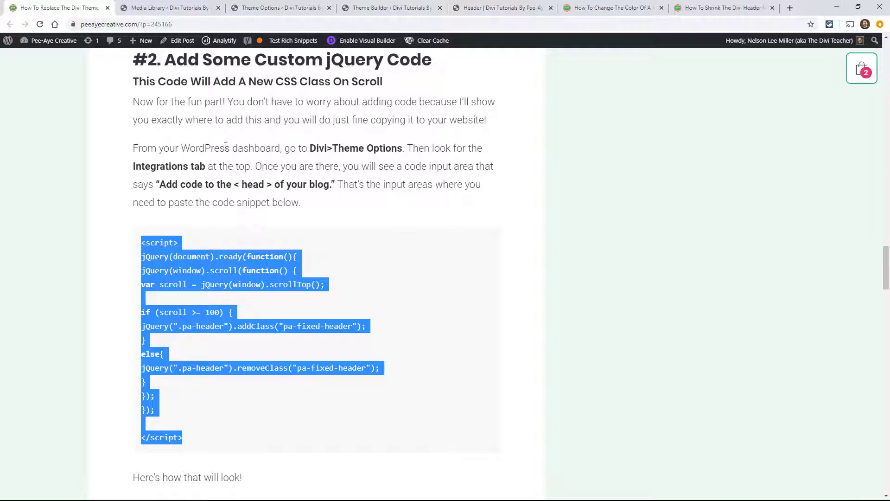
Paste the jQuery scroll script into the Integration head code, then copy the tutorial's header CSS
{"action": "left_click", "coordinate": [280, 7]}
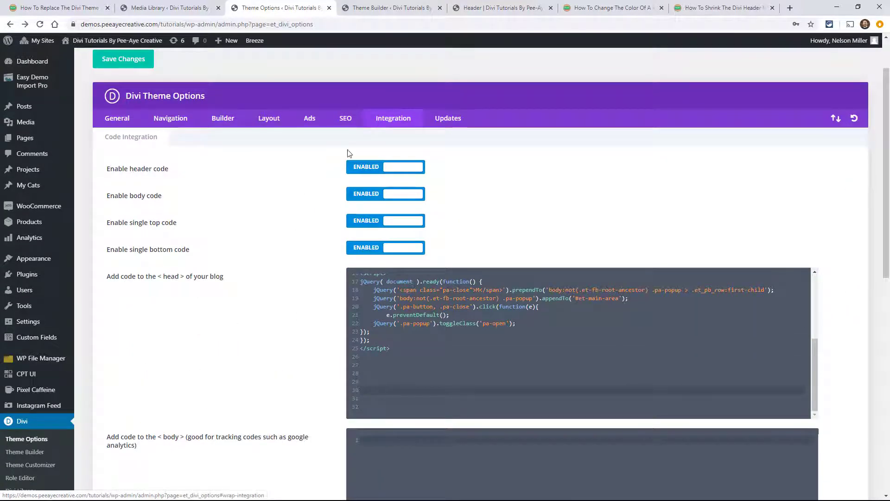
{"action": "left_click", "coordinate": [384, 373]}
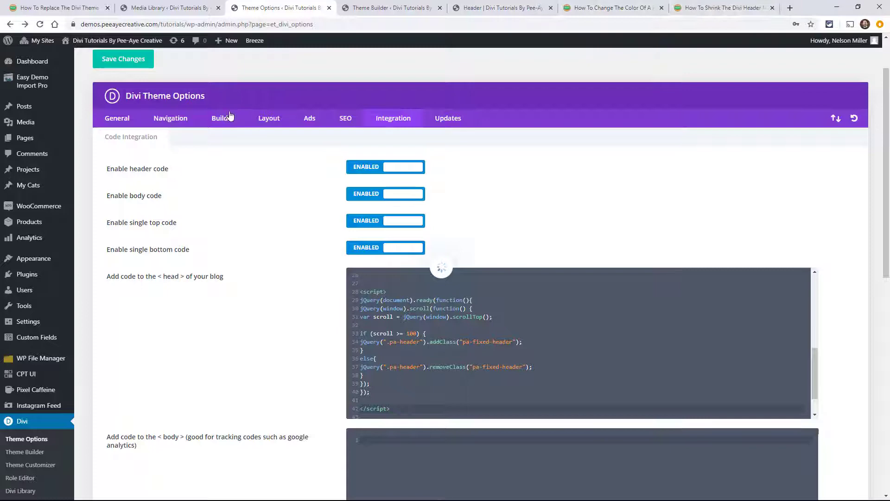
{"action": "left_click", "coordinate": [54, 8]}
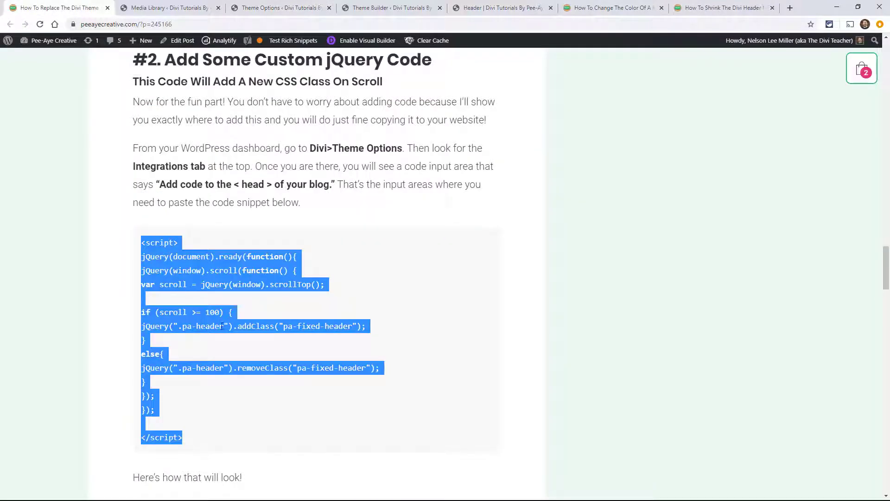
{"action": "scroll", "scroll_direction": "down", "scroll_amount": 3}
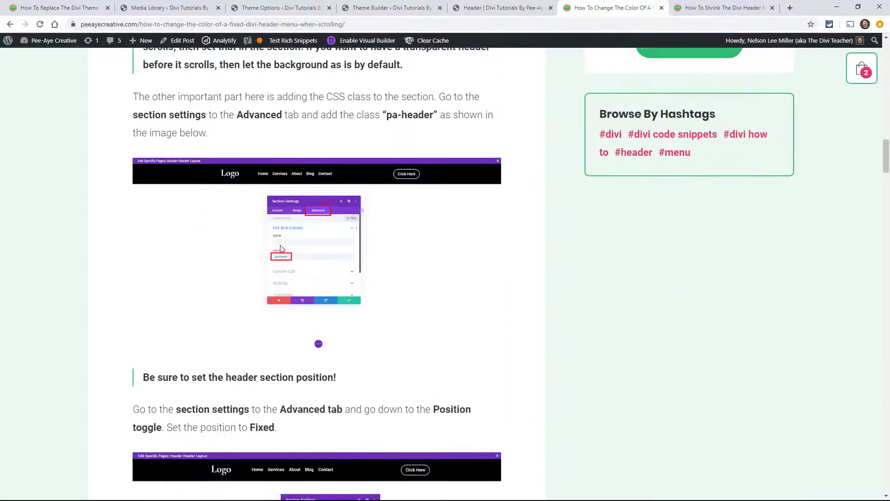
{"action": "scroll", "scroll_direction": "down", "scroll_amount": 3}
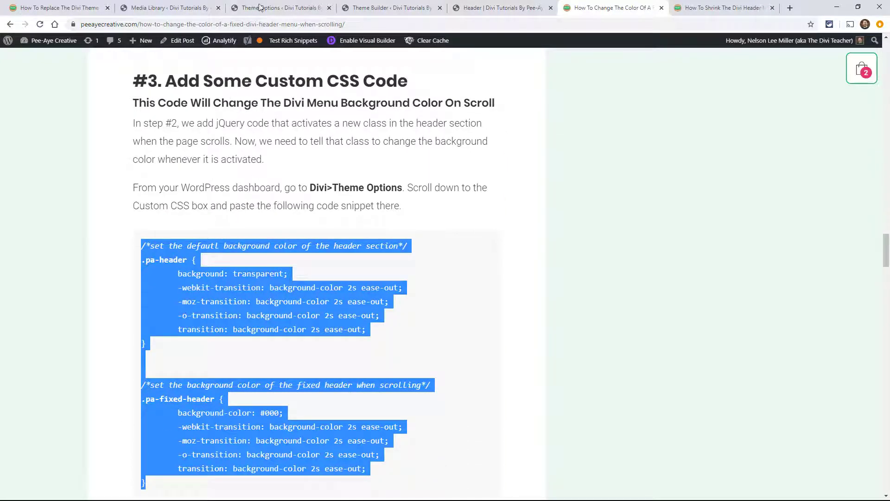
Paste the .pa-header and .pa-fixed-header rules into Custom CSS and save Theme Options
{"action": "left_click", "coordinate": [279, 8]}
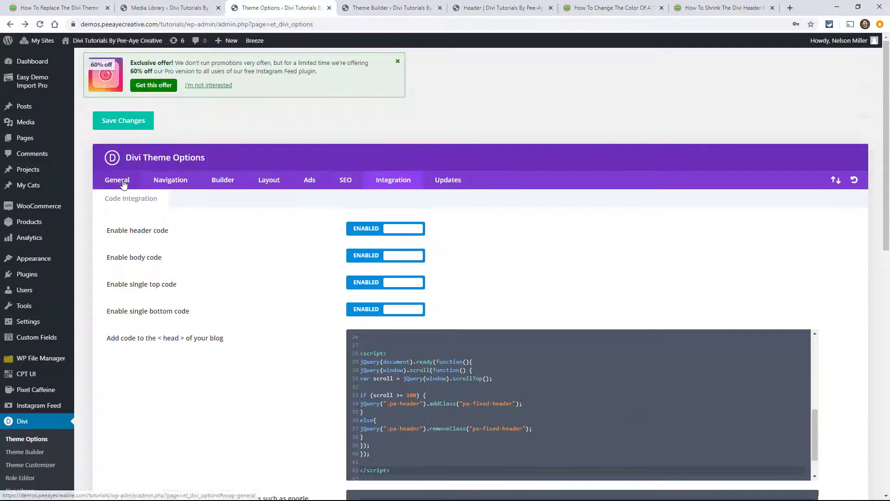
{"action": "scroll", "scroll_direction": "down", "scroll_amount": 3}
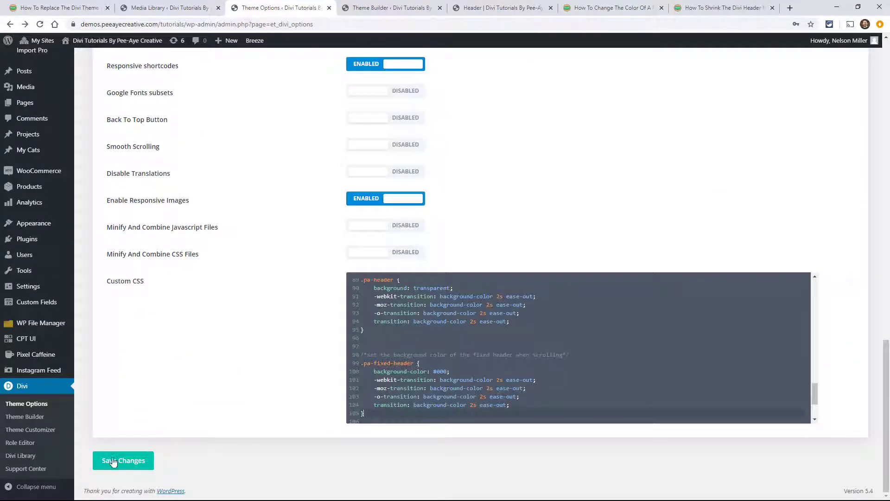
{"action": "left_click", "coordinate": [124, 460]}
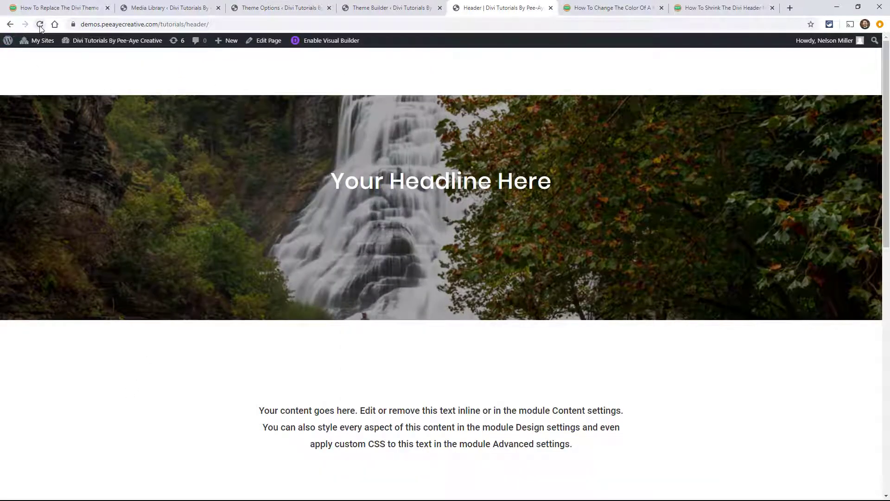
Reload the preview and scroll to check the fixed header turning from transparent to gray
{"action": "left_click", "coordinate": [40, 24]}
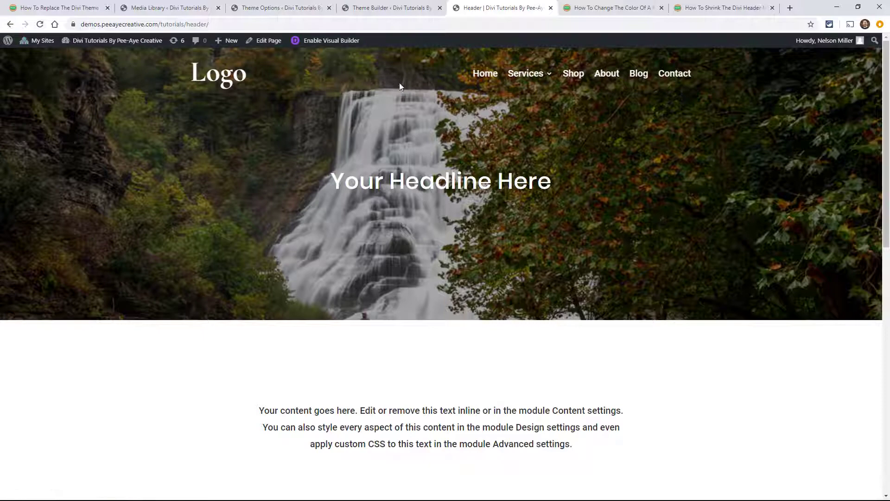
{"action": "scroll", "scroll_direction": "down", "scroll_amount": 3}
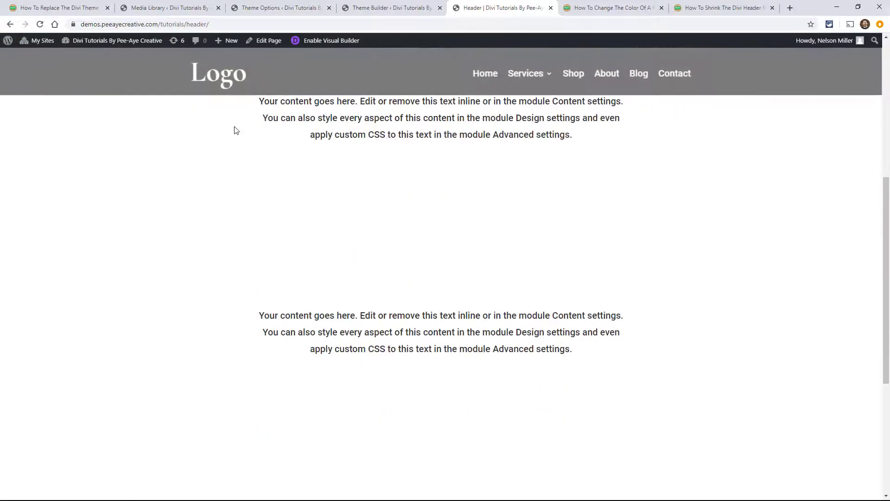
{"action": "scroll", "scroll_direction": "down", "scroll_amount": 3}
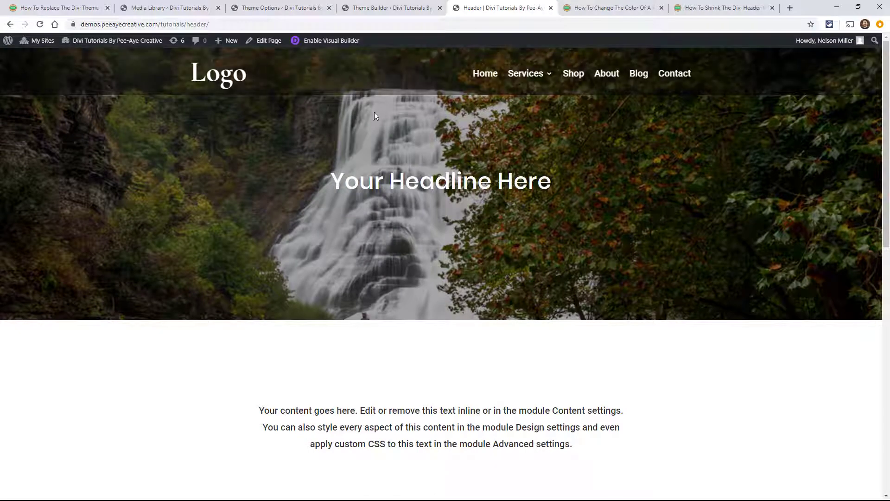
Adjust the Custom CSS in Theme Options and re-check the header's background change on scroll
{"action": "left_click", "coordinate": [278, 7]}
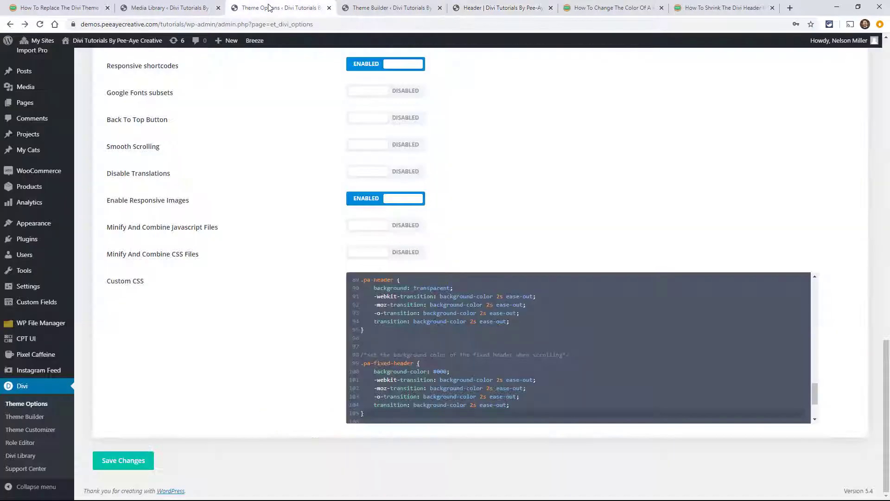
{"action": "left_click", "coordinate": [415, 413]}
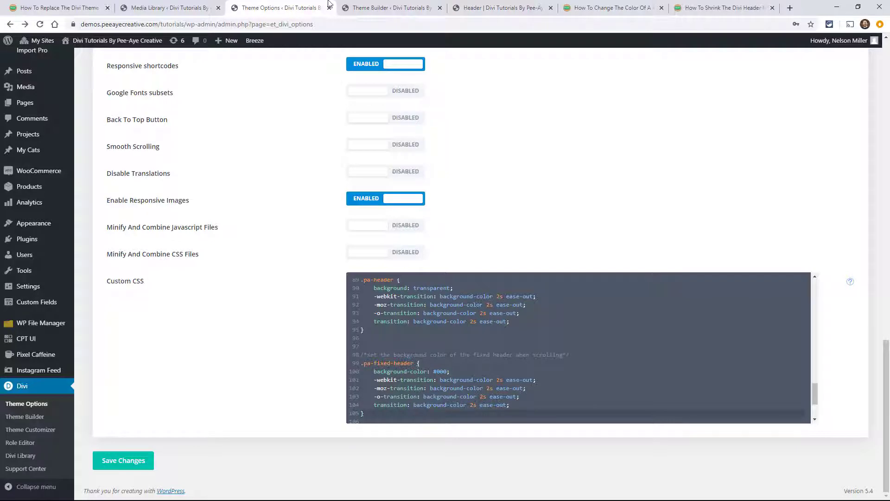
{"action": "left_click", "coordinate": [502, 7]}
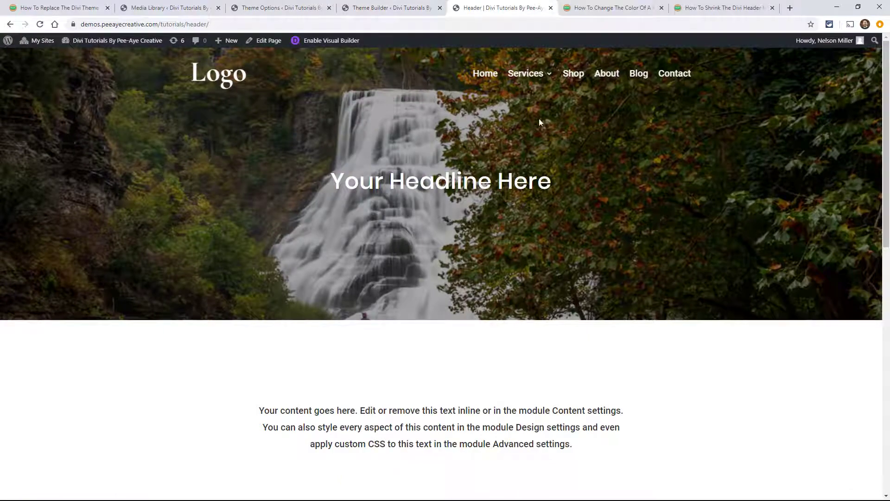
{"action": "scroll", "scroll_direction": "down", "scroll_amount": 3}
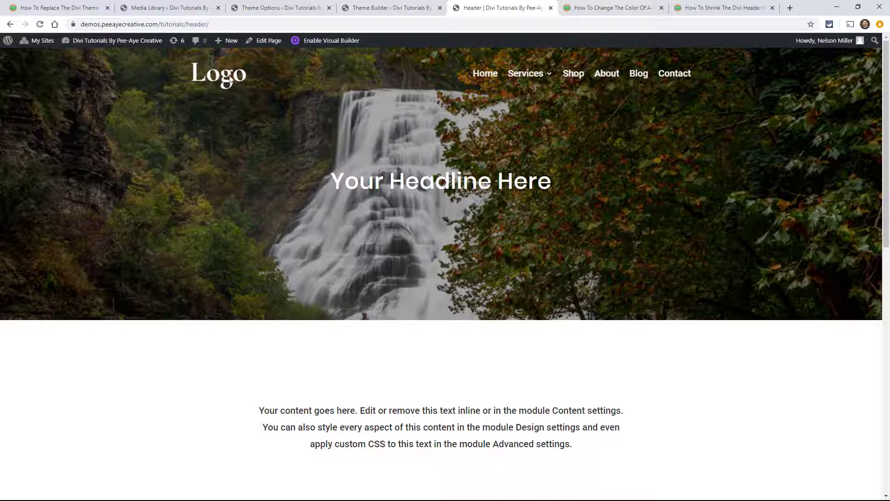
{"action": "mouse_move", "coordinate": [272, 154]}
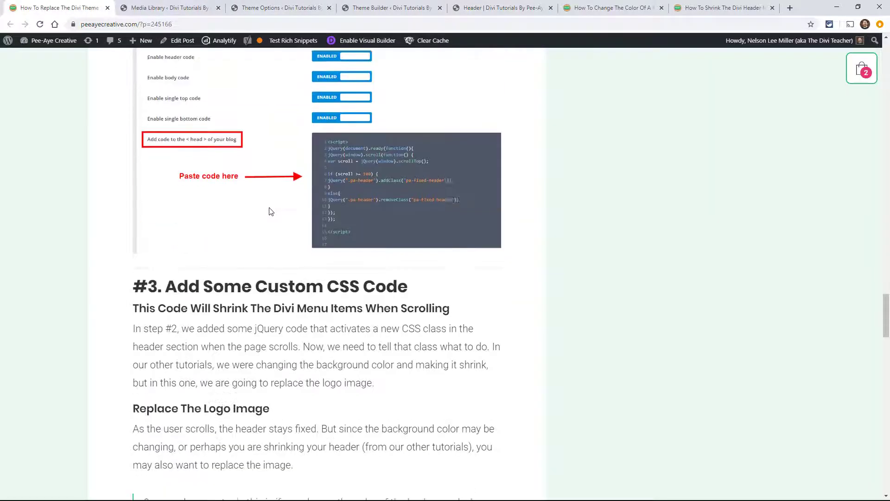
Append the logo-replace rule with a placeholder URL to the end of the Custom CSS
{"action": "scroll", "scroll_direction": "down", "scroll_amount": 3}
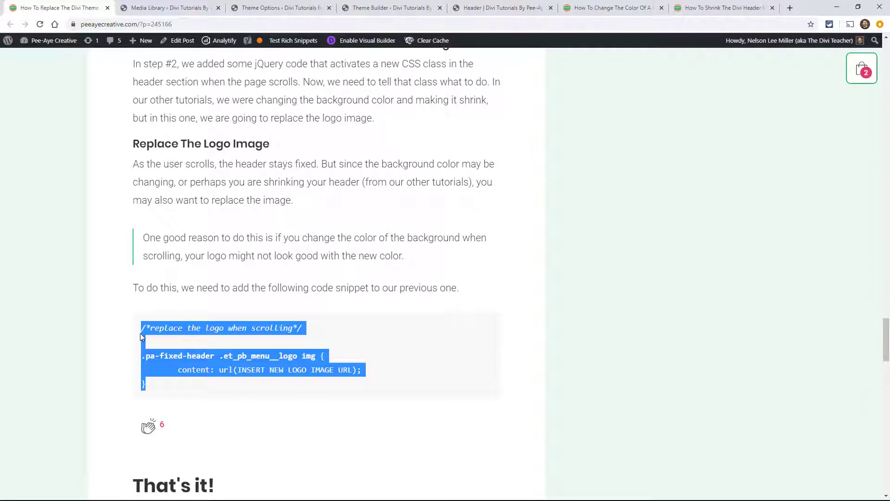
{"action": "left_click", "coordinate": [279, 8]}
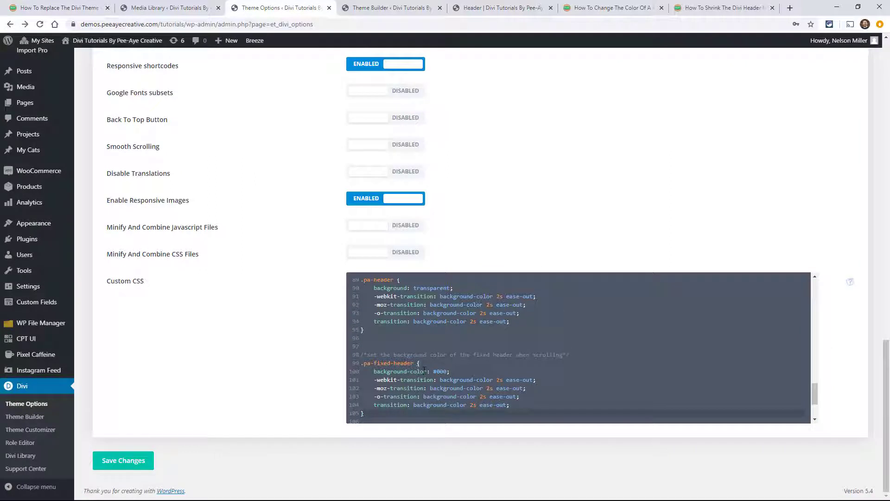
{"action": "scroll", "scroll_direction": "down", "scroll_amount": 3}
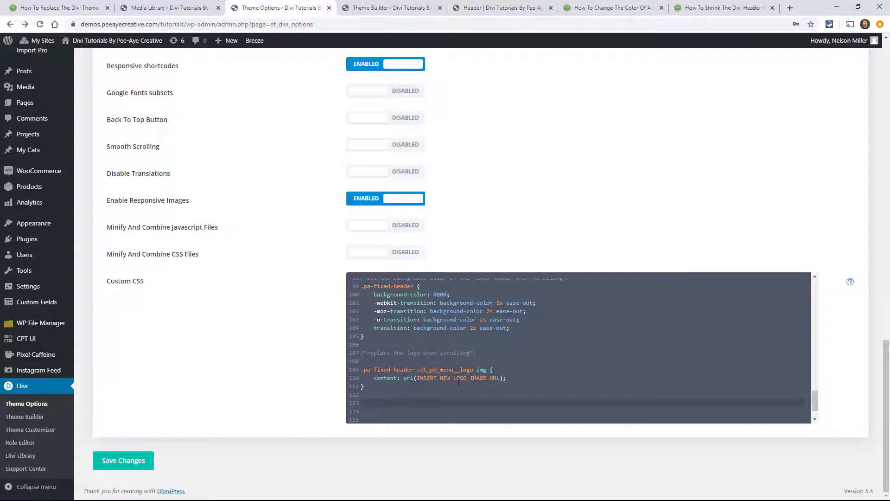
Replace the placeholder with the Mobile-App_04 image URL from the Media Library
{"action": "left_click", "coordinate": [166, 7]}
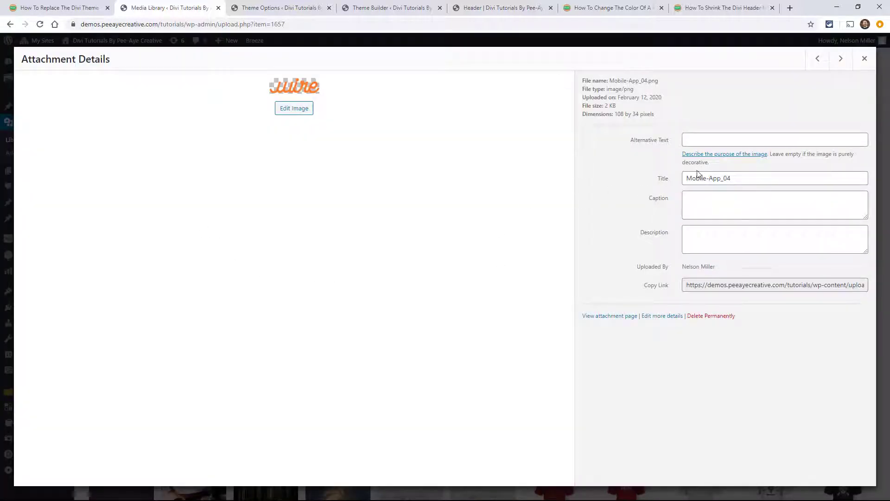
{"action": "left_click", "coordinate": [775, 285]}
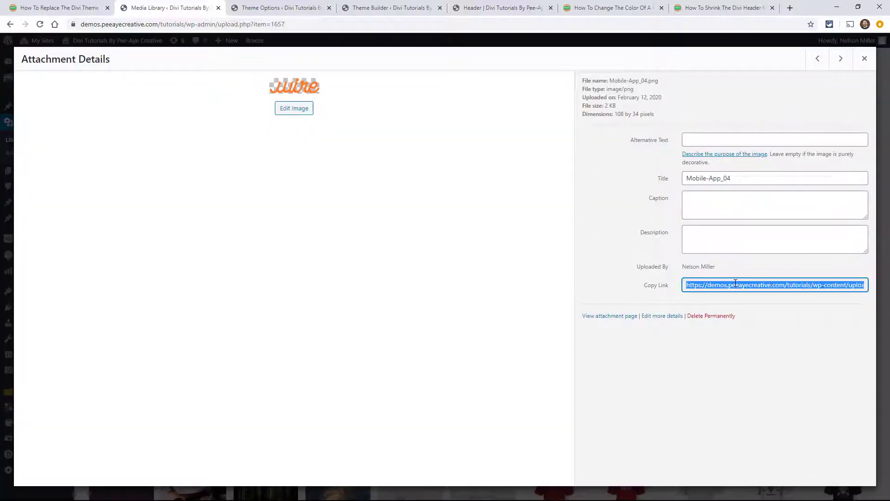
{"action": "mouse_move", "coordinate": [176, 94]}
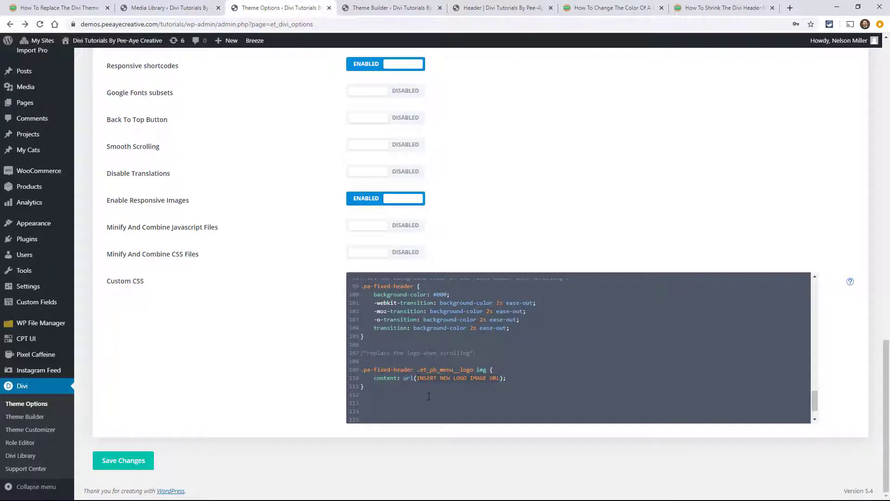
{"action": "type", "text": "https://demos.peeayecreative.com/tutorials/wp-content/uploads/sites/26/2020/02/Mobile-App_04.png);"}
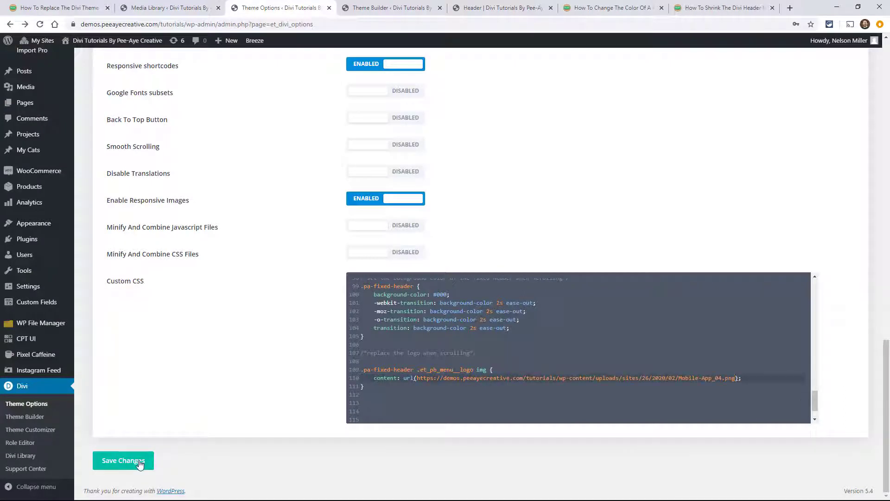
Save the CSS with .2s transitions, then reload the header preview and scroll to test
{"action": "left_click", "coordinate": [123, 460]}
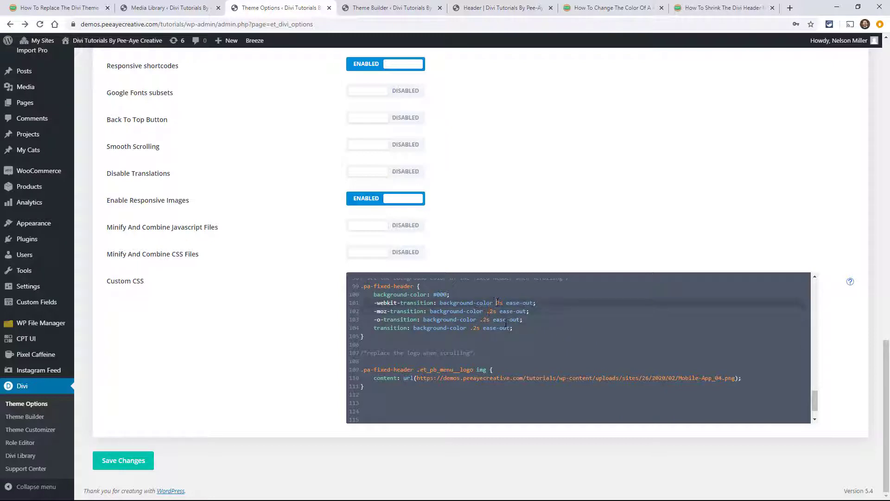
{"action": "left_click", "coordinate": [502, 8]}
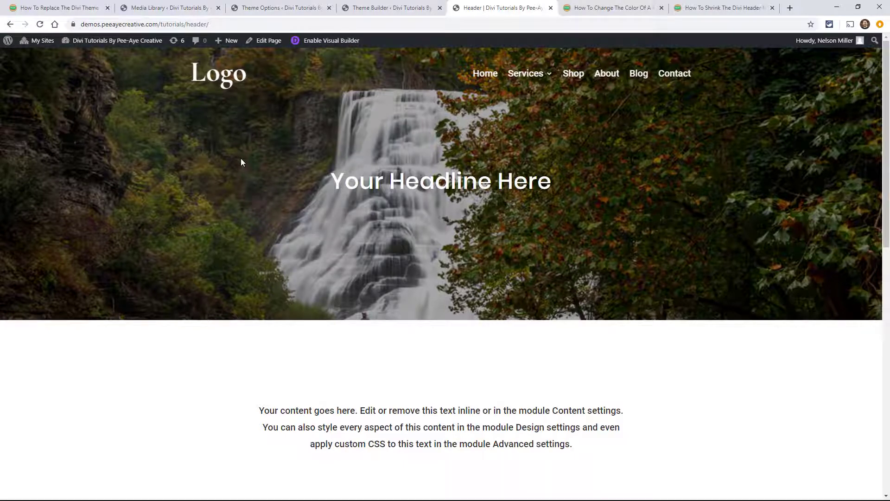
{"action": "mouse_move", "coordinate": [74, 65]}
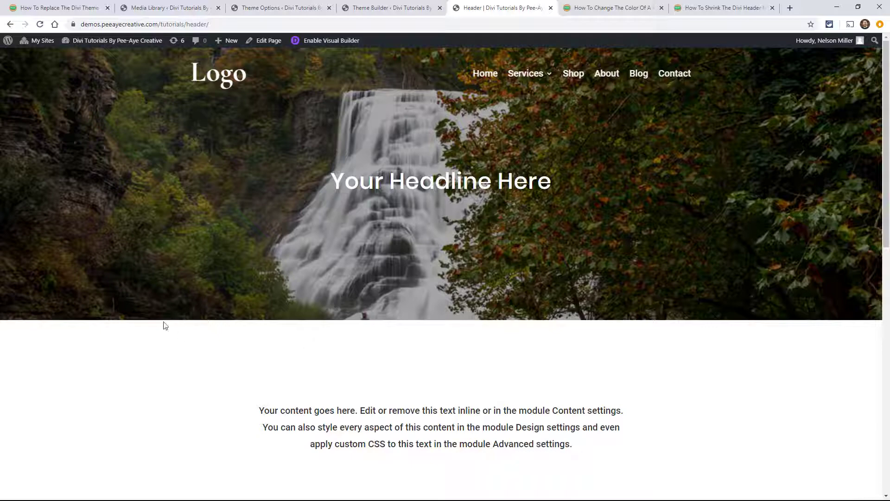
{"action": "mouse_move", "coordinate": [182, 174]}
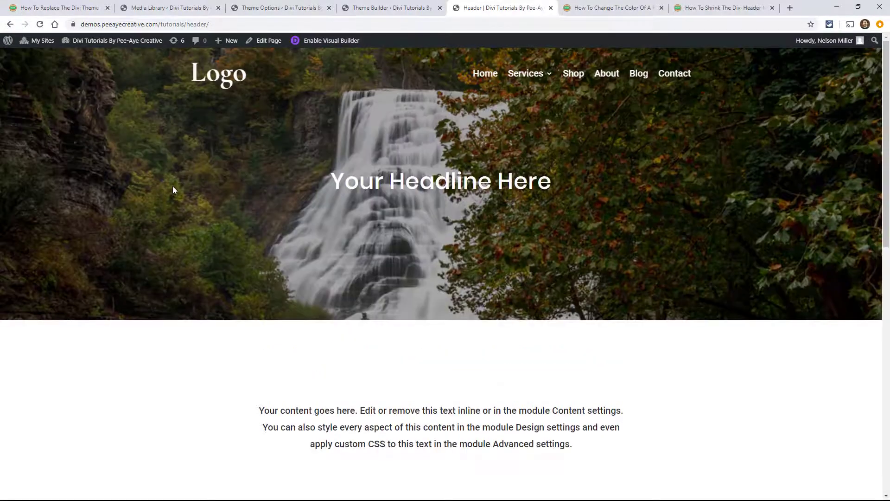
{"action": "scroll", "scroll_direction": "down", "scroll_amount": 3}
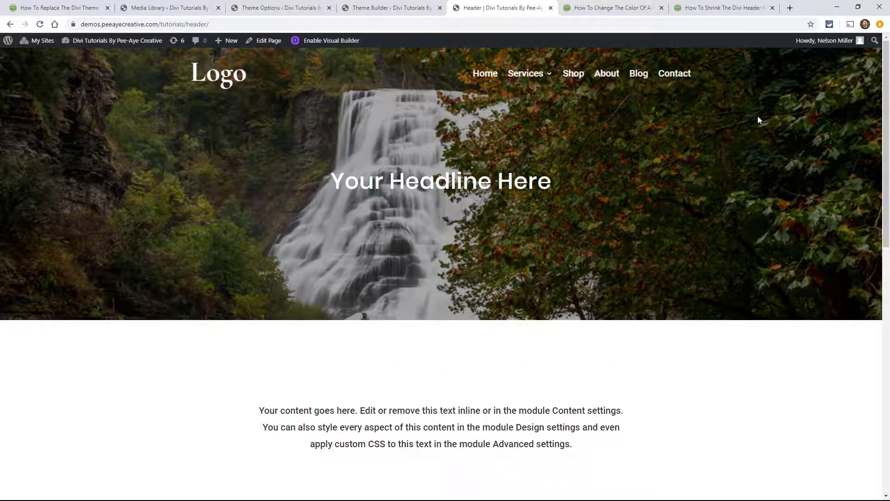
{"action": "mouse_move", "coordinate": [606, 301]}
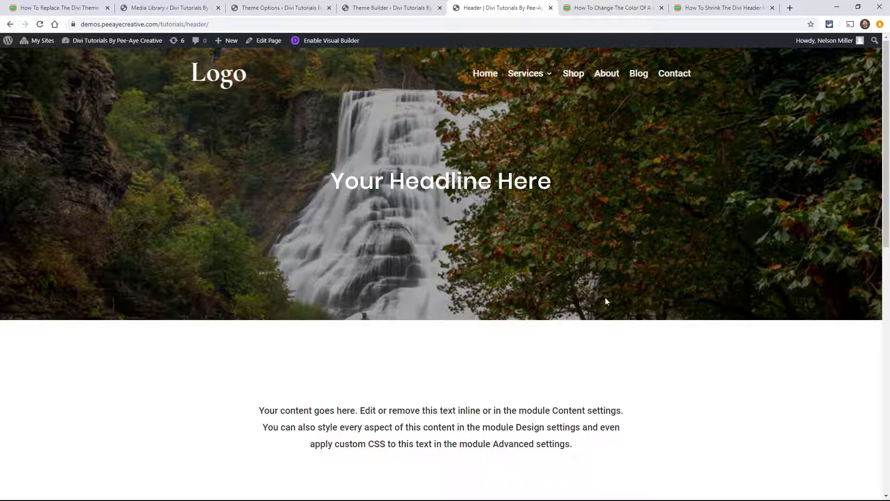
{"action": "mouse_move", "coordinate": [469, 317]}
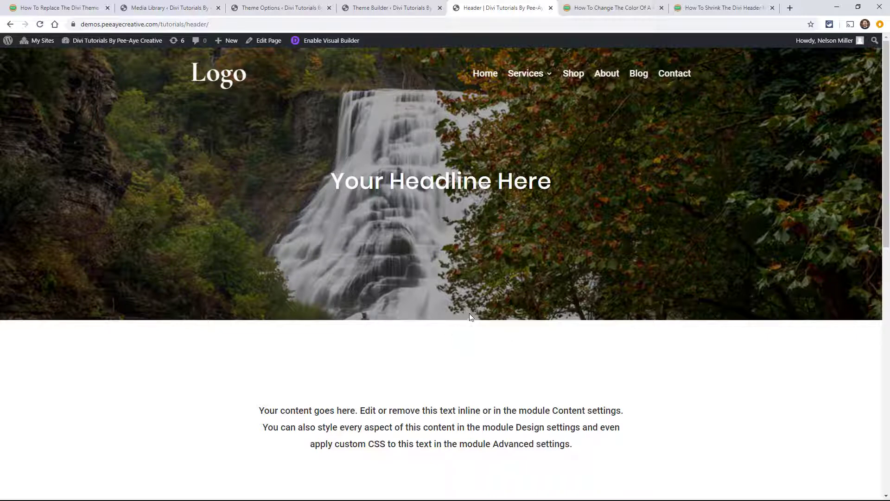
{"action": "mouse_move", "coordinate": [595, 46]}
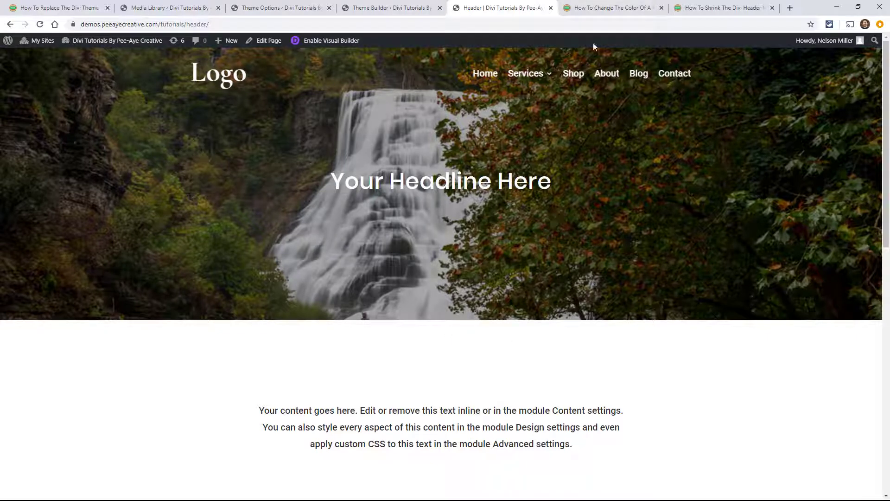